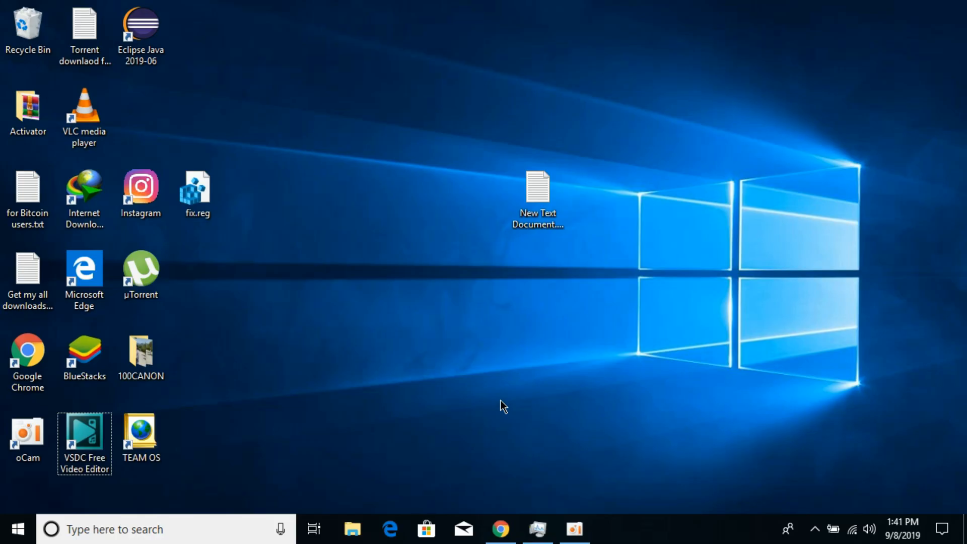
# Download the 32-bit api-ms-win-core-libraryloader-l1-2-0.zip via IDM and return to the versions list.
pyautogui.click(500, 529)
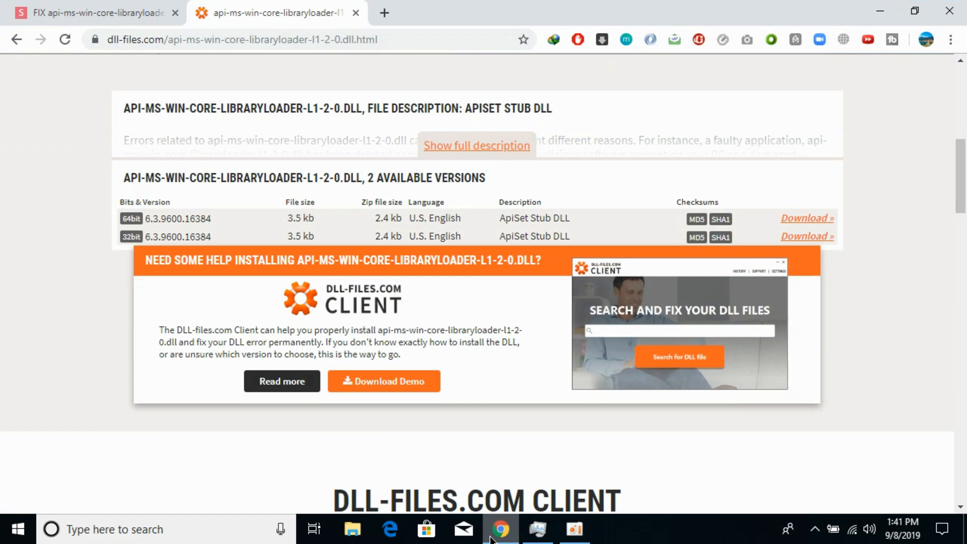
pyautogui.click(240, 39)
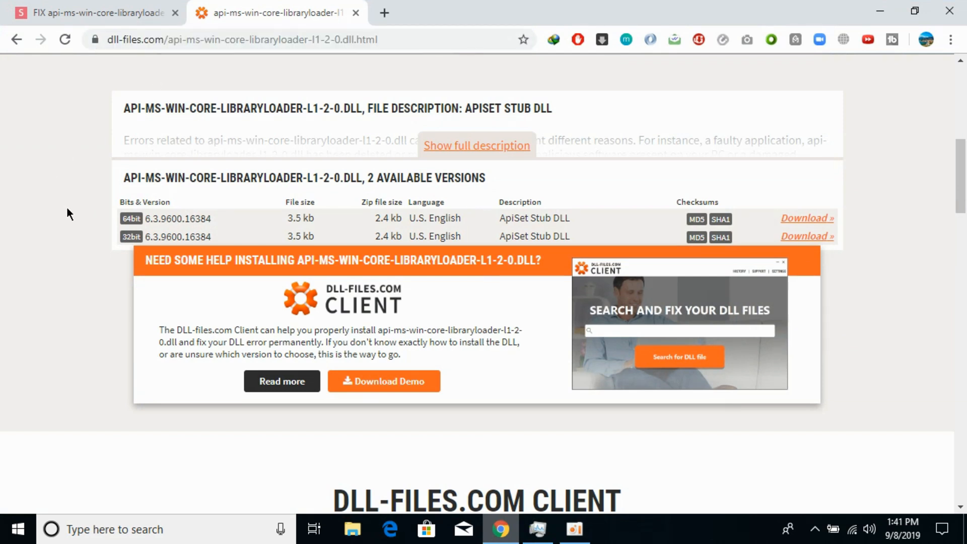
pyautogui.moveTo(807, 235)
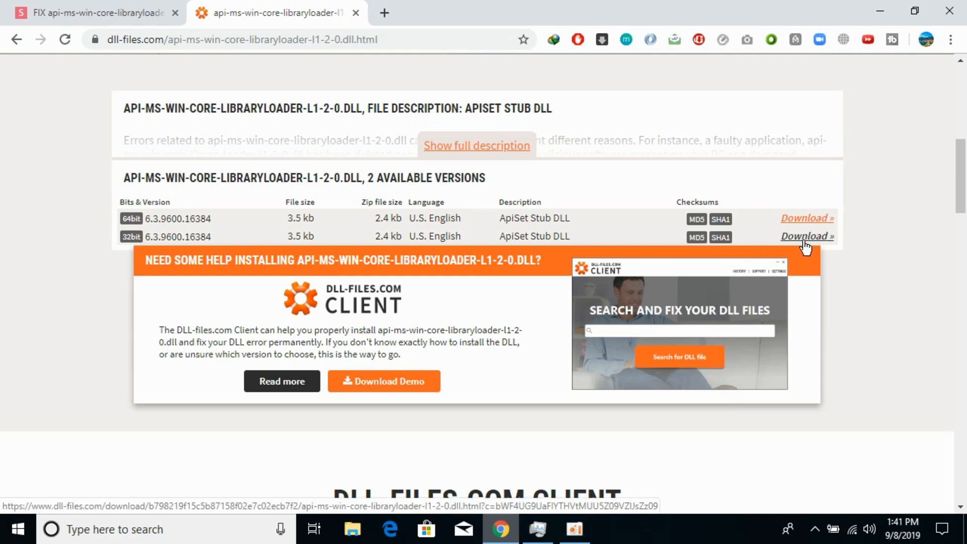
pyautogui.click(803, 236)
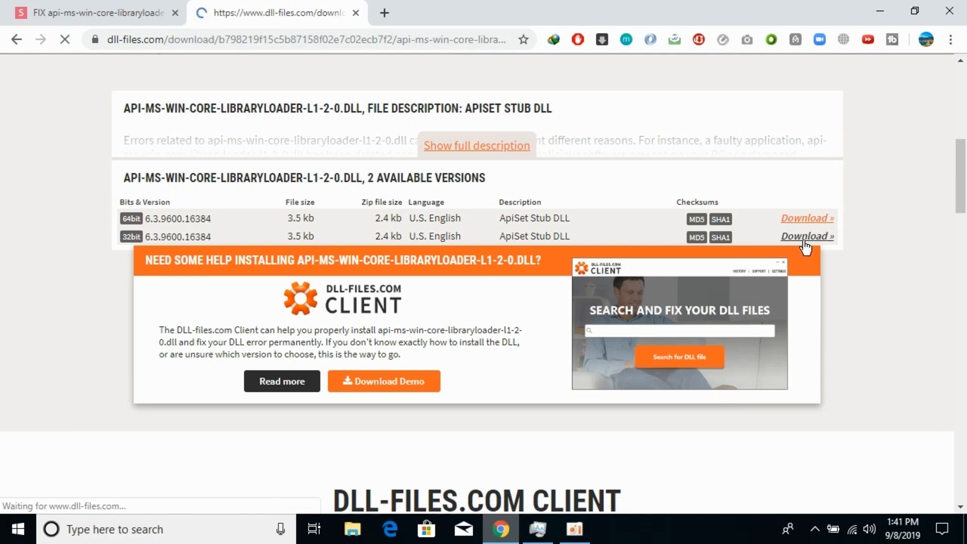
pyautogui.click(804, 236)
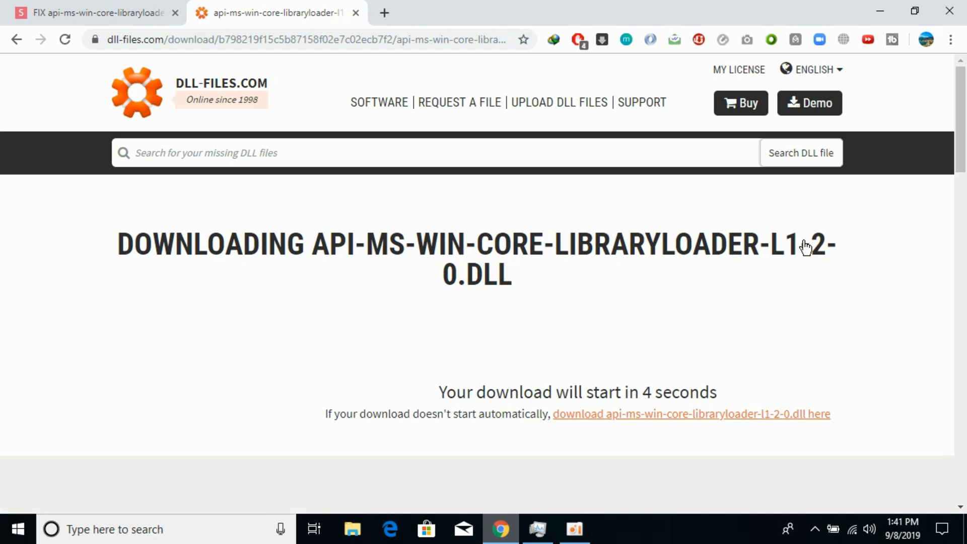
pyautogui.moveTo(709, 354)
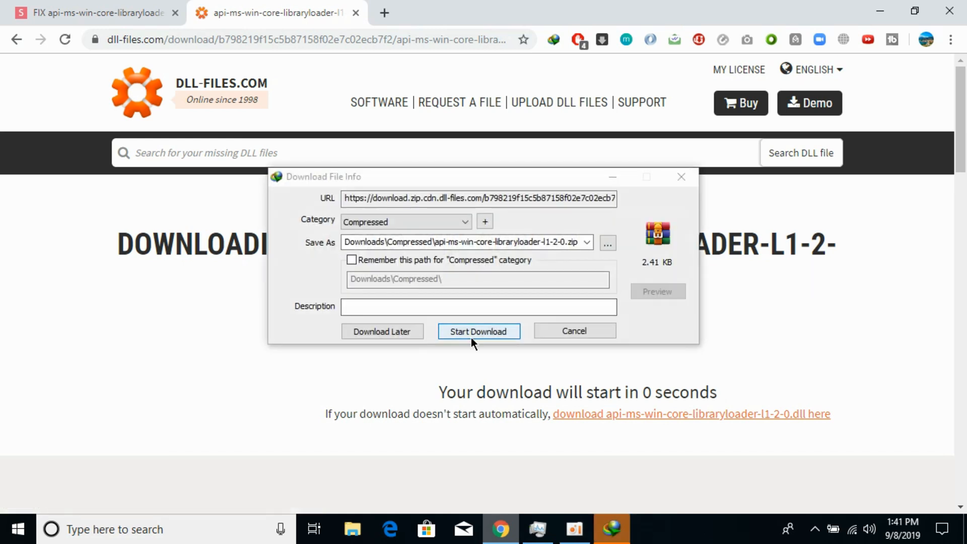
pyautogui.click(478, 332)
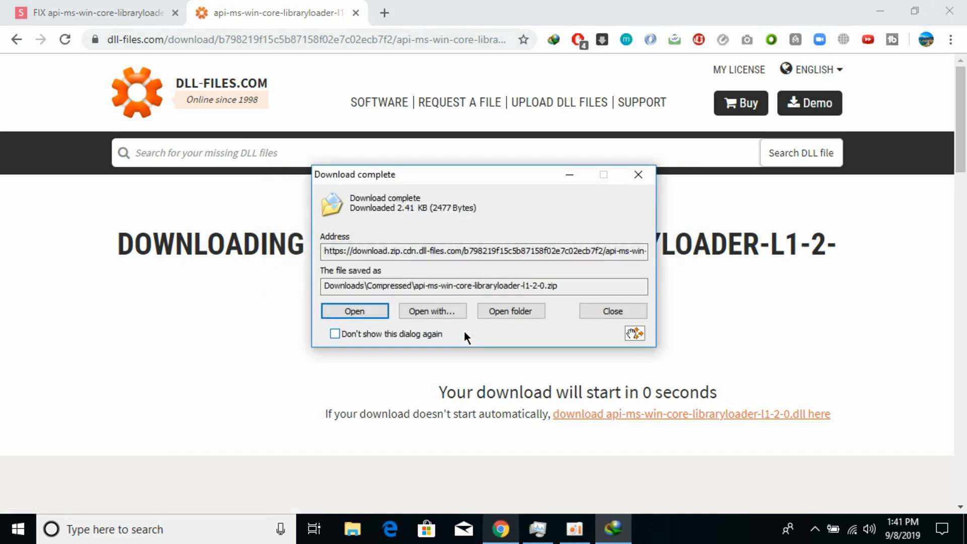
pyautogui.click(612, 310)
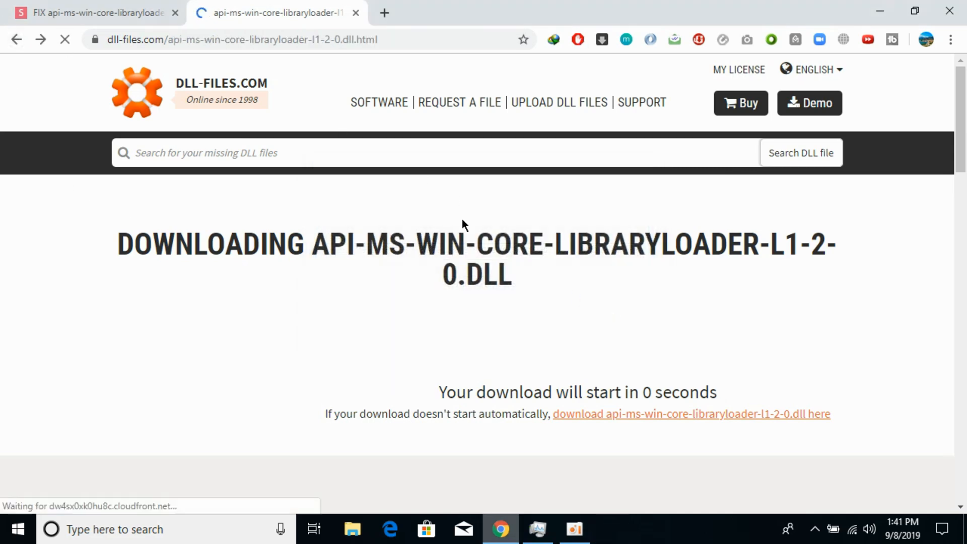
pyautogui.scroll(-3)
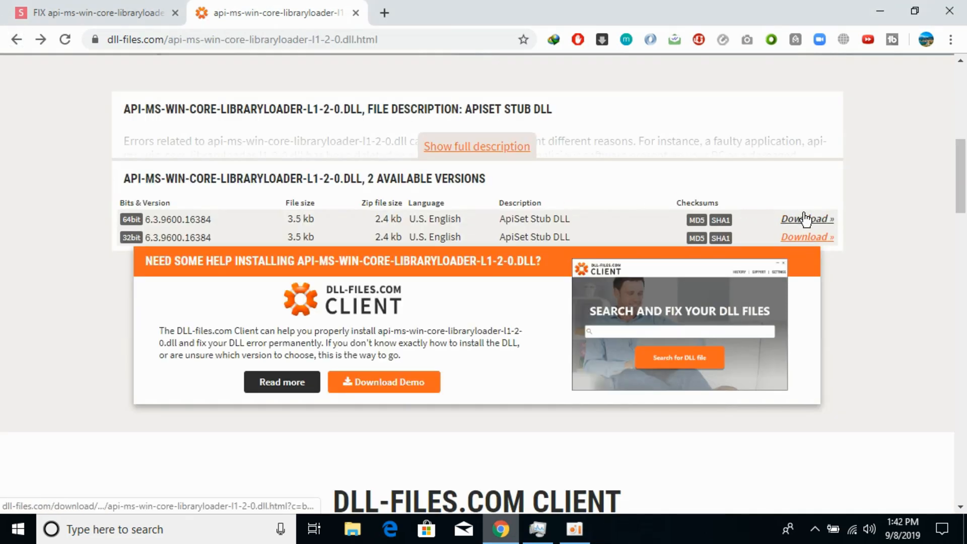
# Download the 64-bit archive as api-ms-win-core-libraryloader-l1-2-0_2.zip via IDM.
pyautogui.click(804, 219)
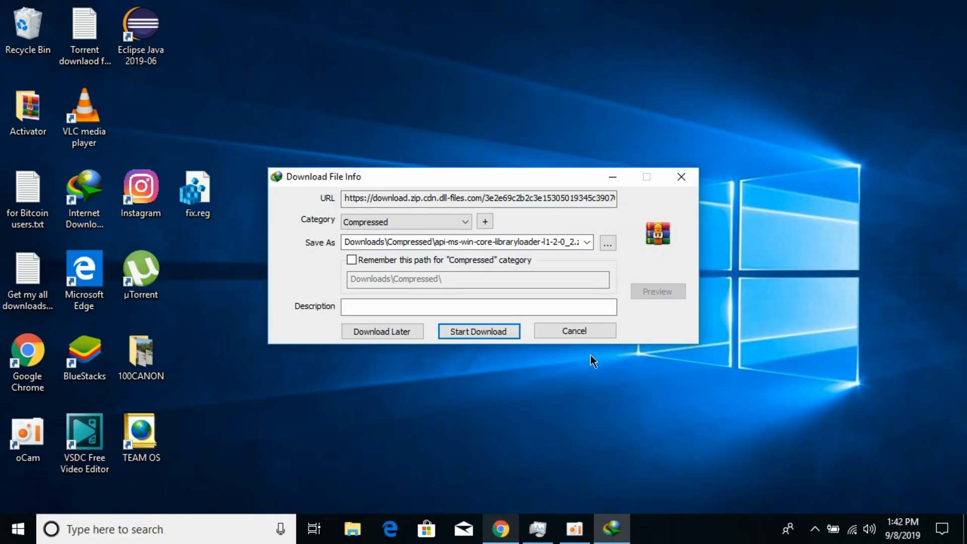
pyautogui.click(478, 331)
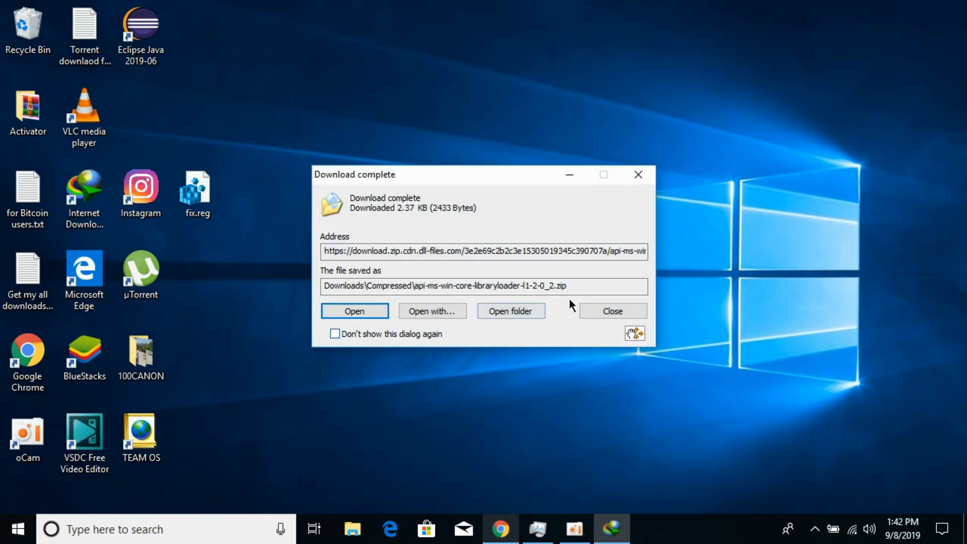
pyautogui.click(611, 310)
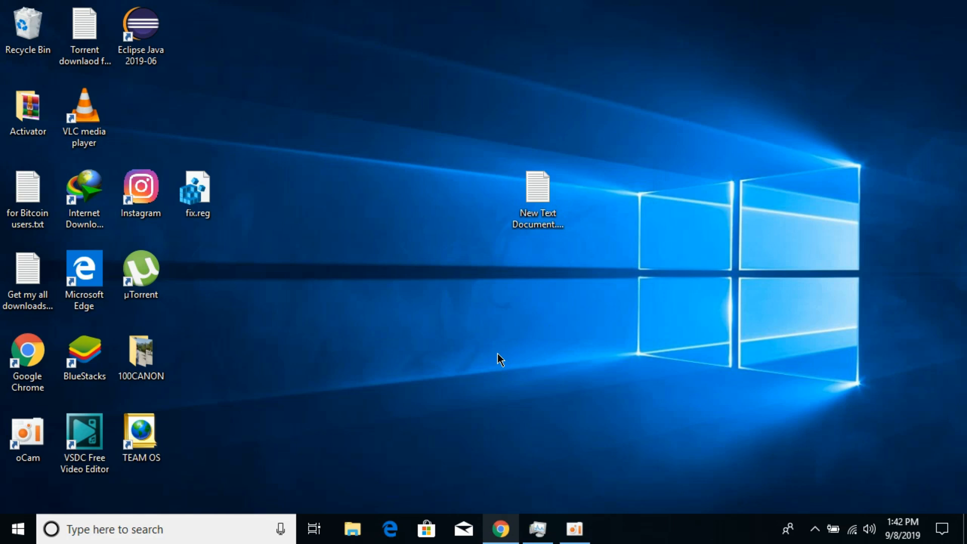
pyautogui.moveTo(5, 498)
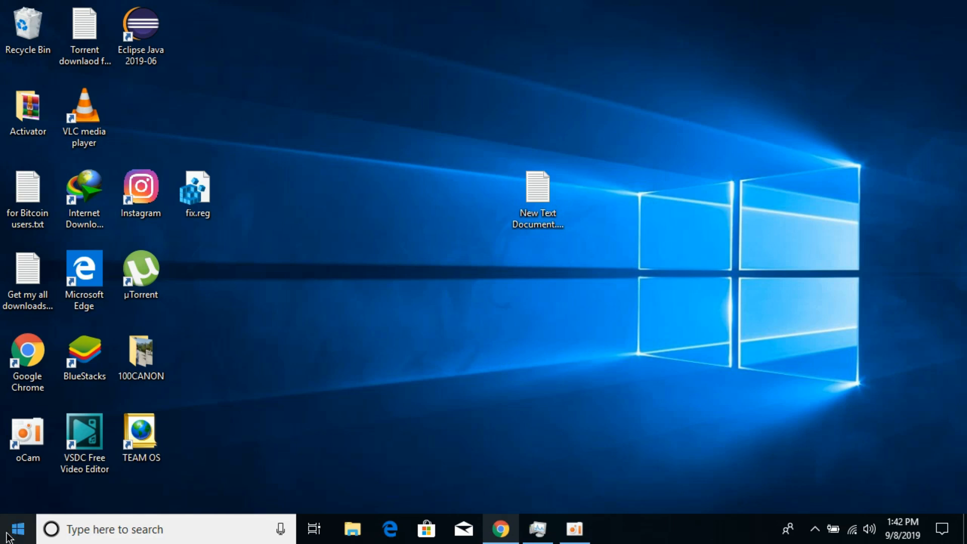
# Check This PC's Properties from Start search to confirm a 64-bit operating system.
pyautogui.click(15, 530)
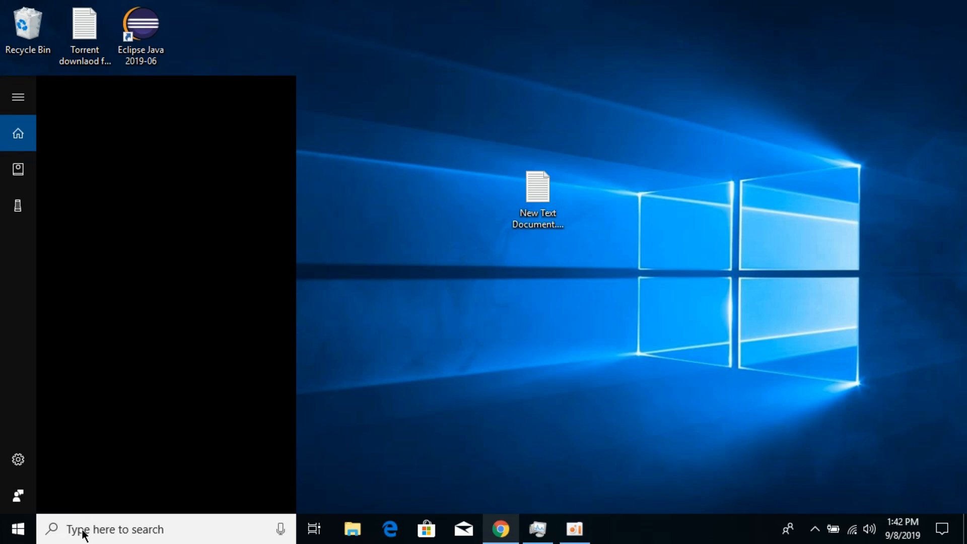
pyautogui.write('thi')
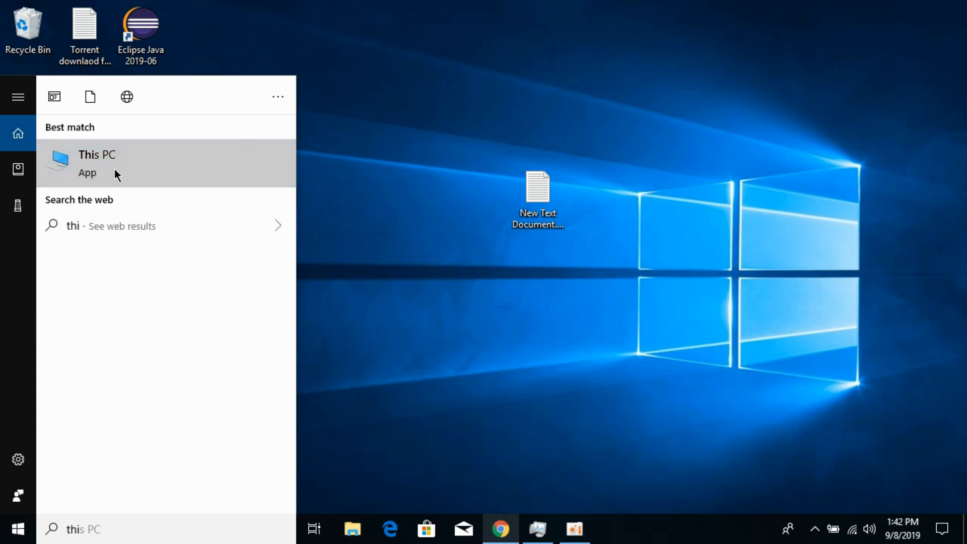
pyautogui.rightClick(97, 162)
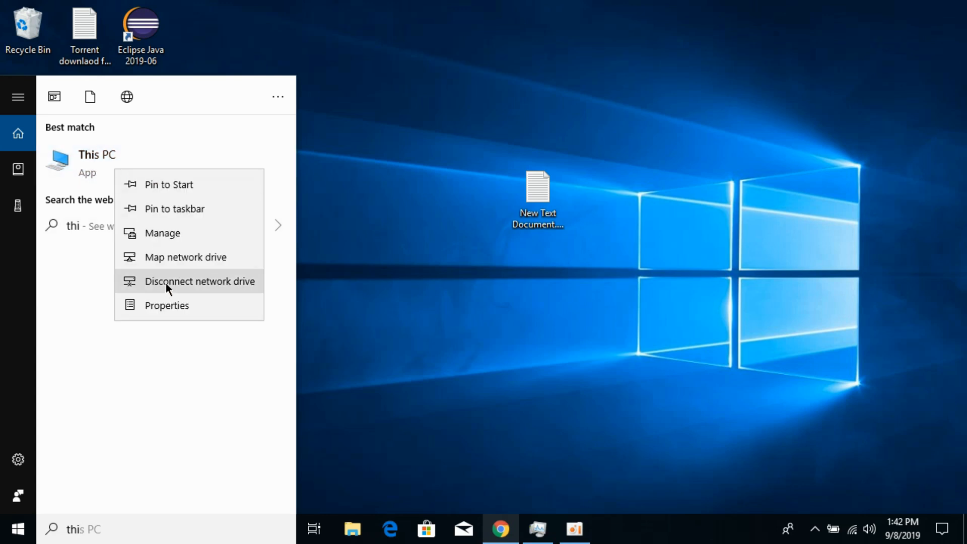
pyautogui.click(446, 315)
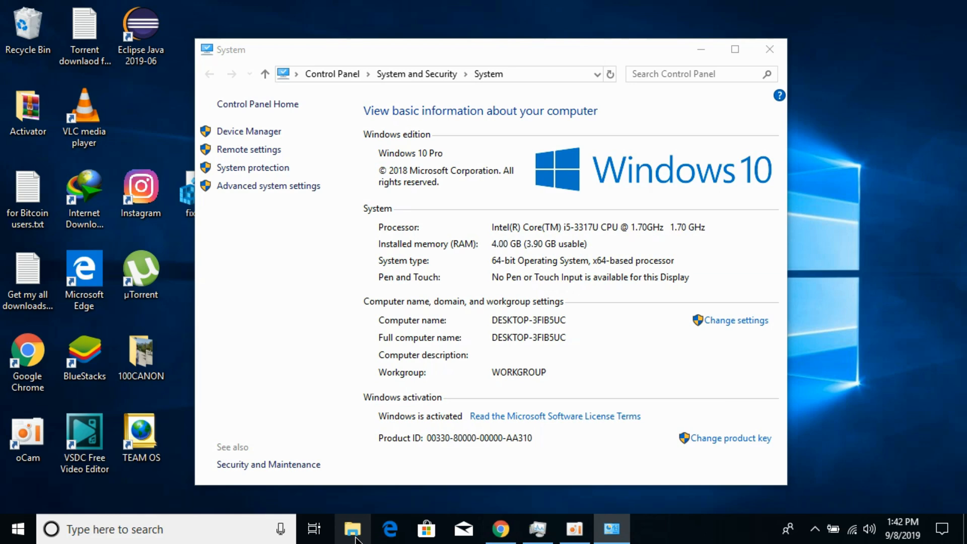
# Browse to Downloads\Compressed and select the first libraryloader zip.
pyautogui.click(351, 529)
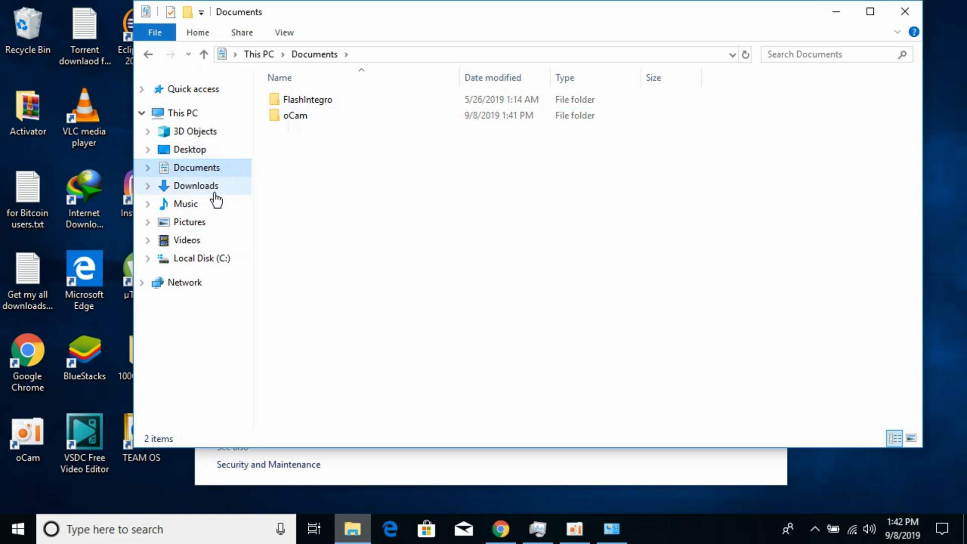
pyautogui.click(195, 185)
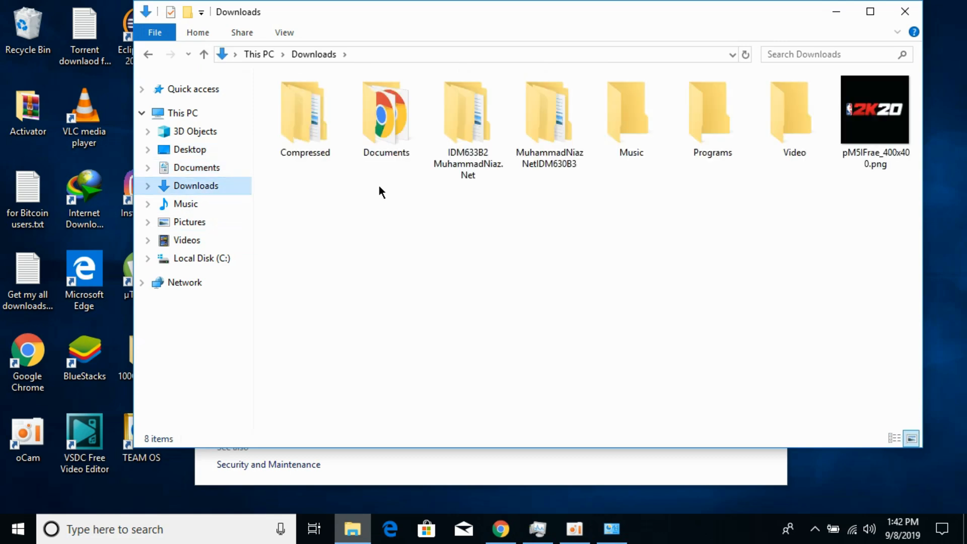
pyautogui.doubleClick(304, 111)
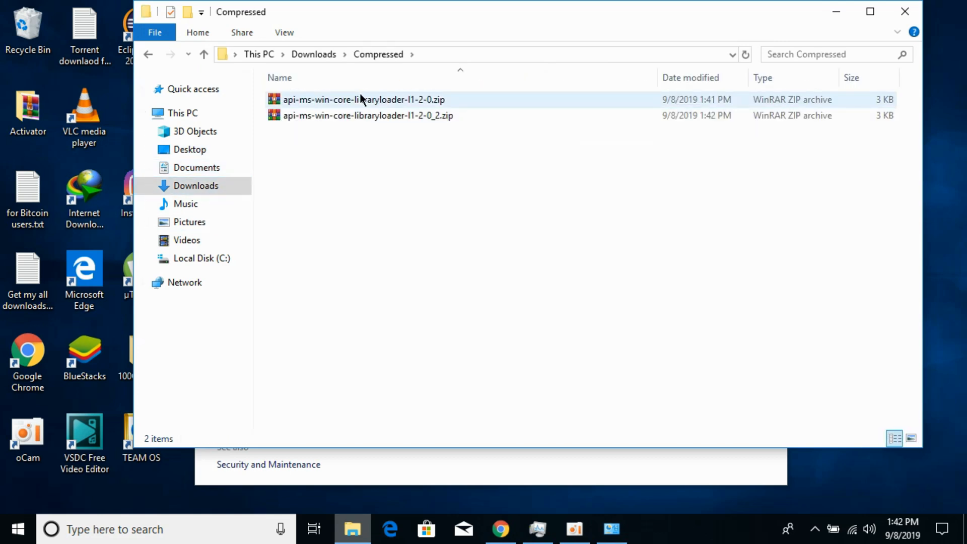
pyautogui.click(363, 99)
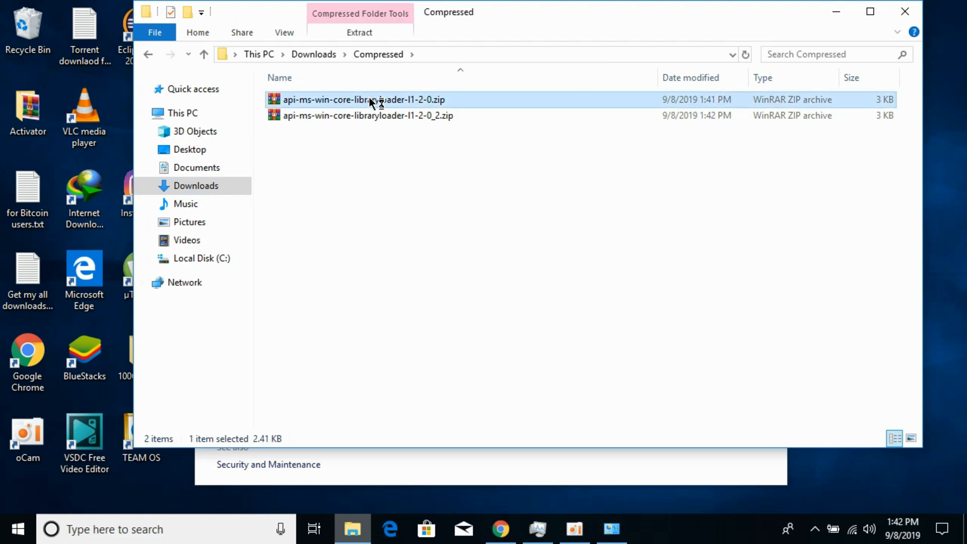
# Extract the first libraryloader zip with WinRAR into its own folder.
pyautogui.doubleClick(363, 99)
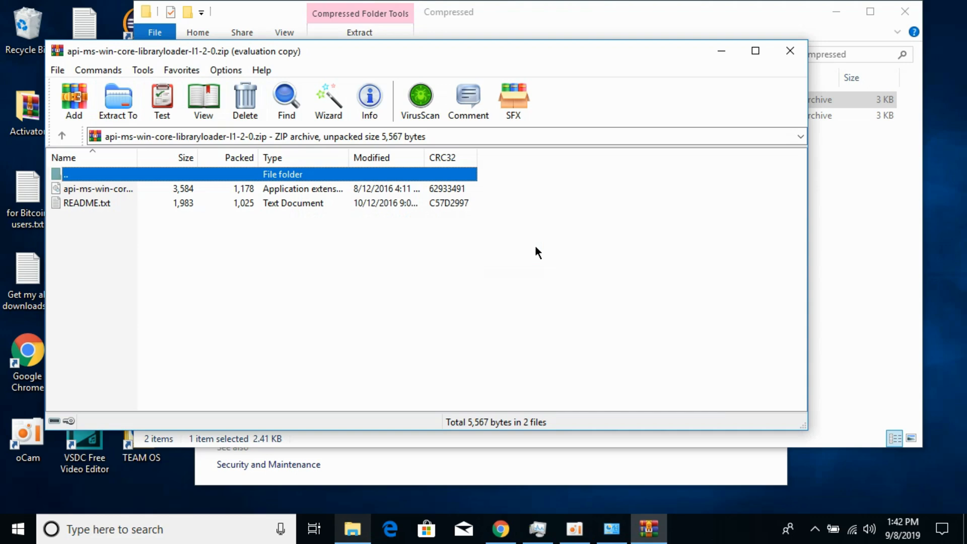
pyautogui.click(117, 98)
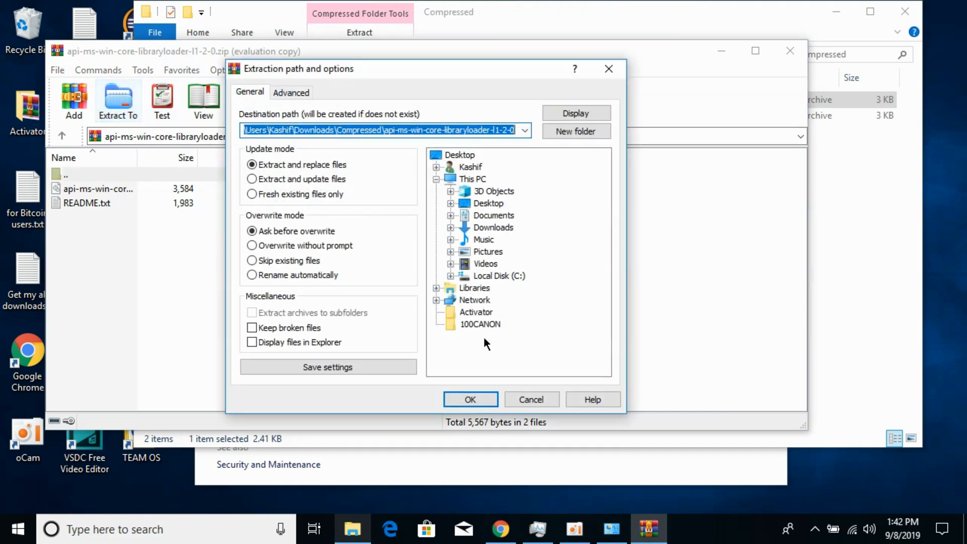
pyautogui.click(469, 399)
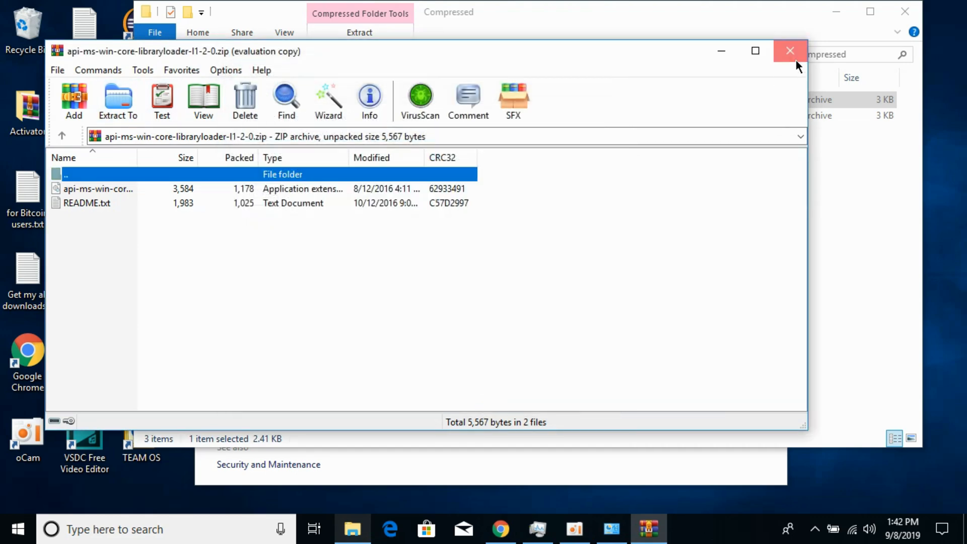
pyautogui.click(790, 51)
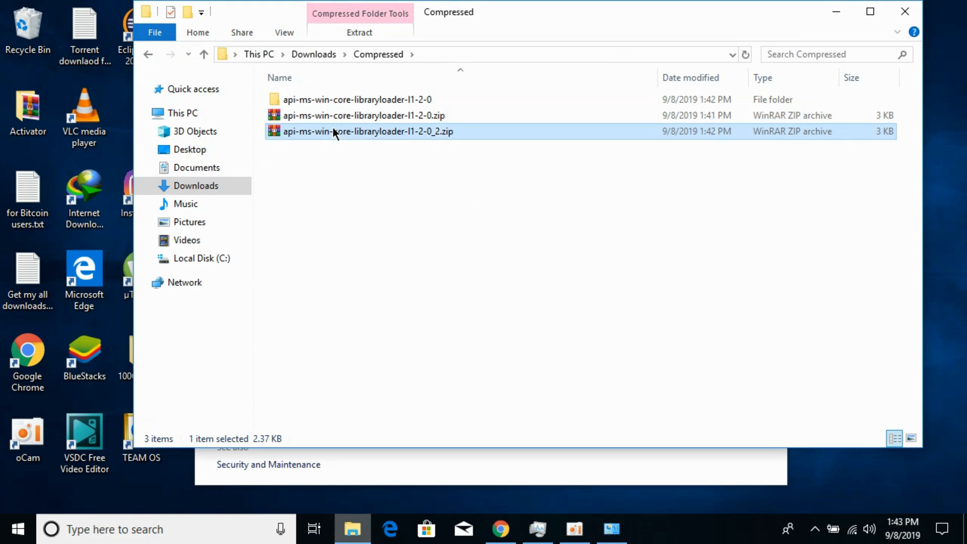
# Extract the second zip into api-ms-win-core-libraryloader-l1-2-0_2 and enter the first extracted folder.
pyautogui.doubleClick(367, 131)
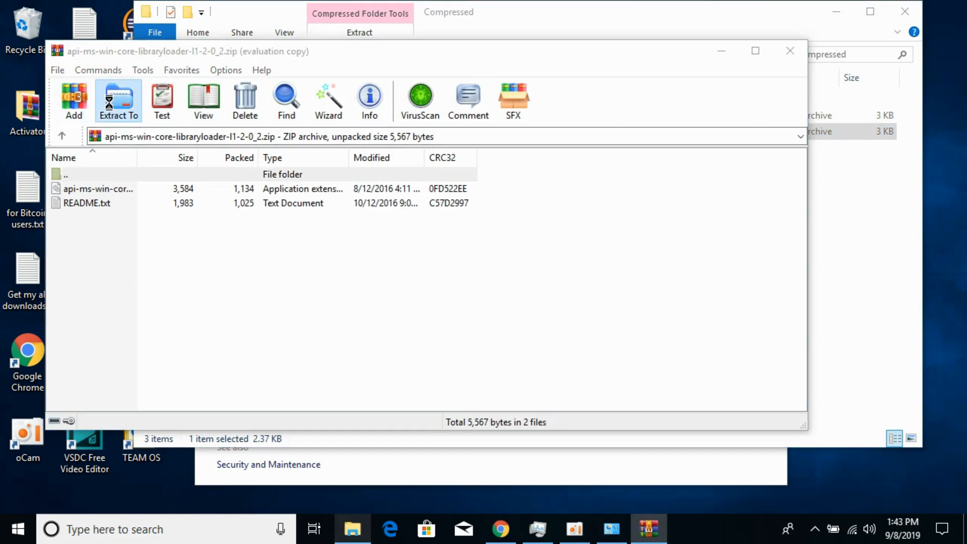
pyautogui.click(118, 99)
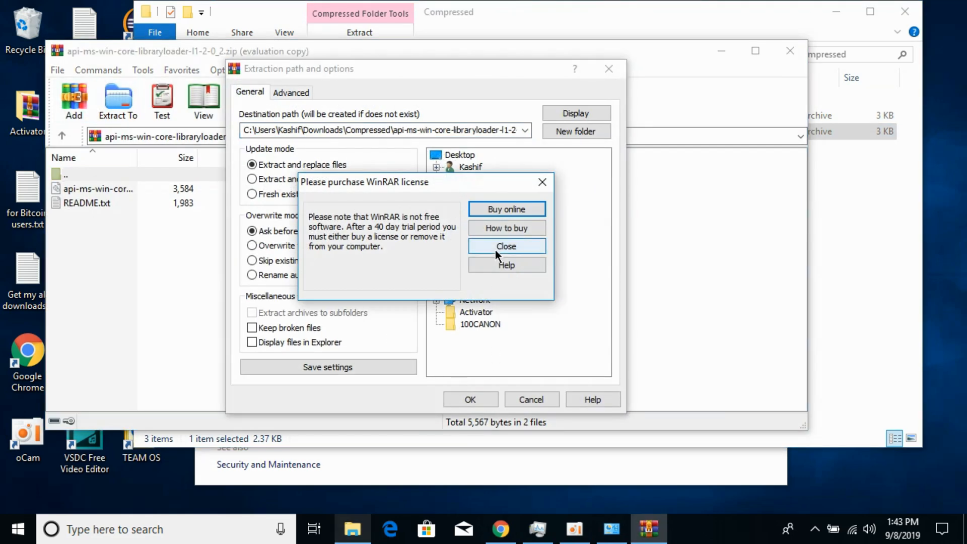
pyautogui.click(505, 246)
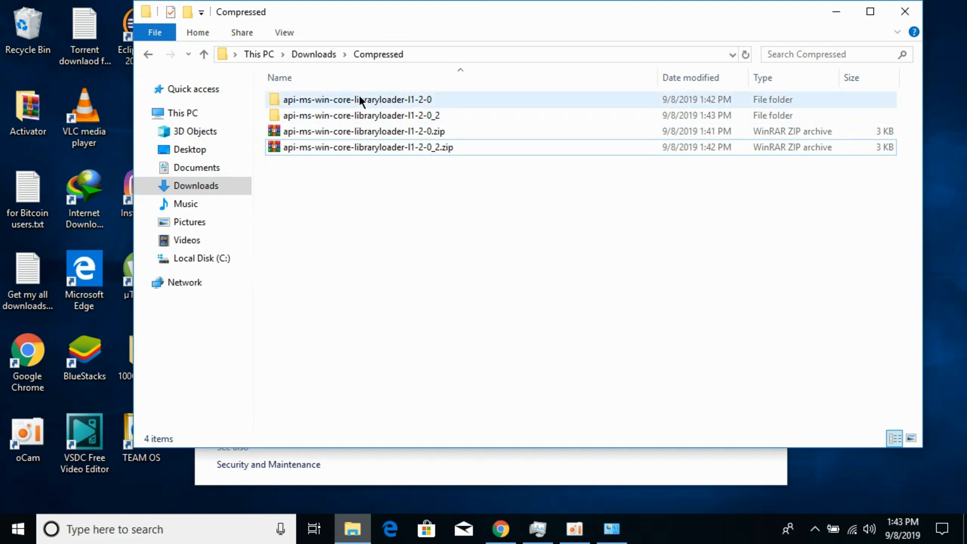
pyautogui.doubleClick(357, 100)
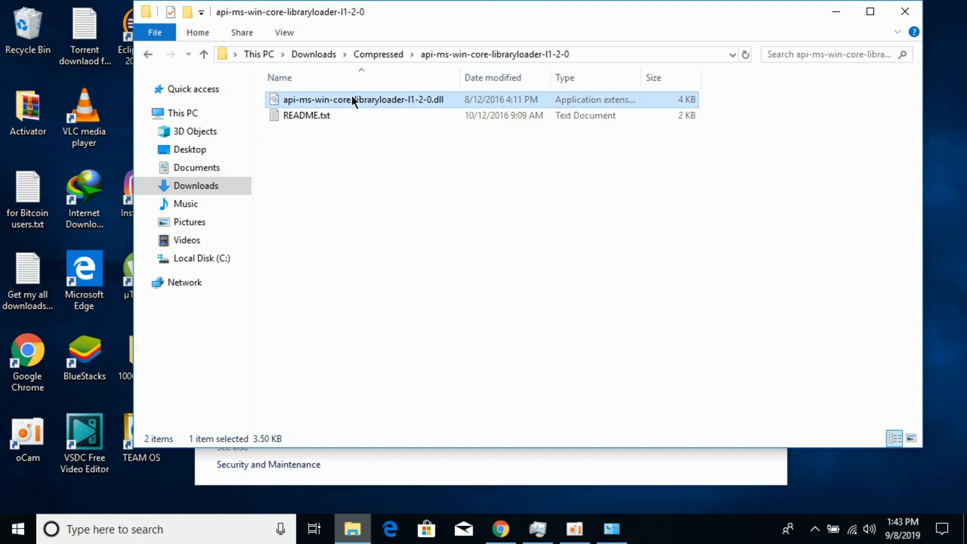
# Copy the libraryloader DLL and bring up Local Disk (C:) in another Explorer window.
pyautogui.rightClick(363, 99)
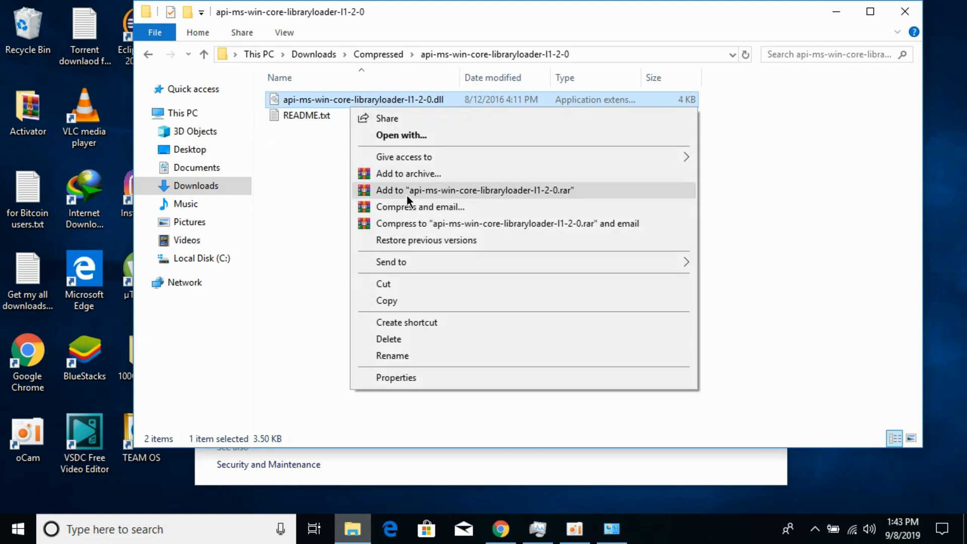
pyautogui.click(388, 308)
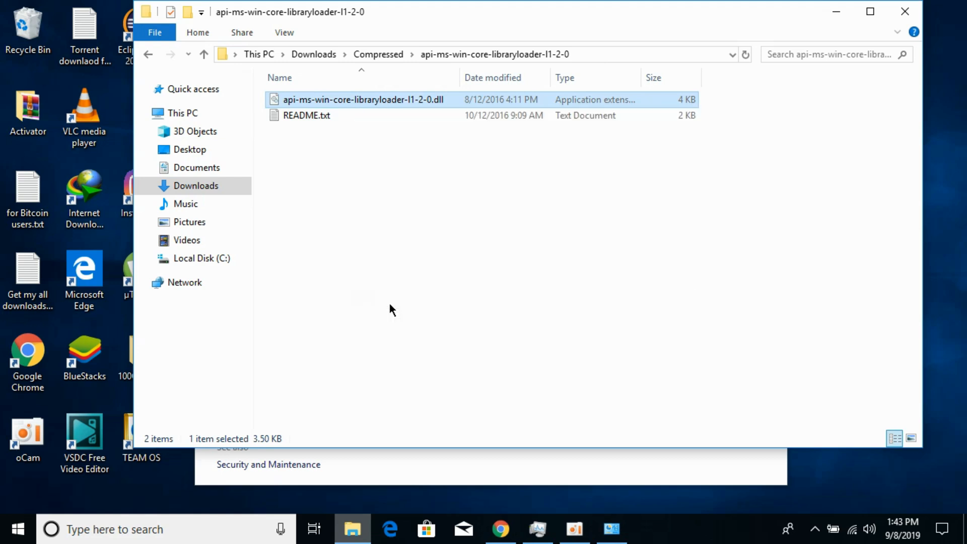
pyautogui.click(201, 258)
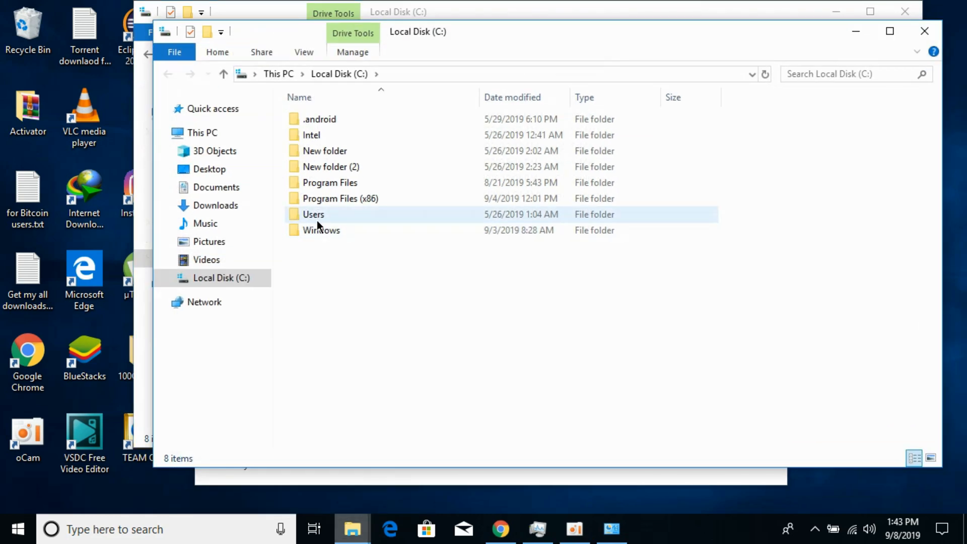
# Navigate the second window from C: into Windows\System32.
pyautogui.doubleClick(313, 214)
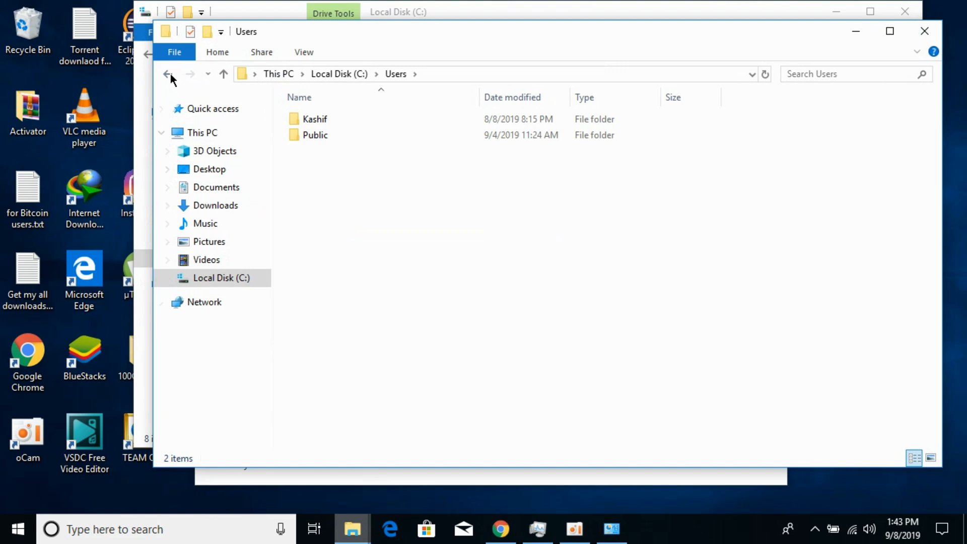
pyautogui.click(168, 74)
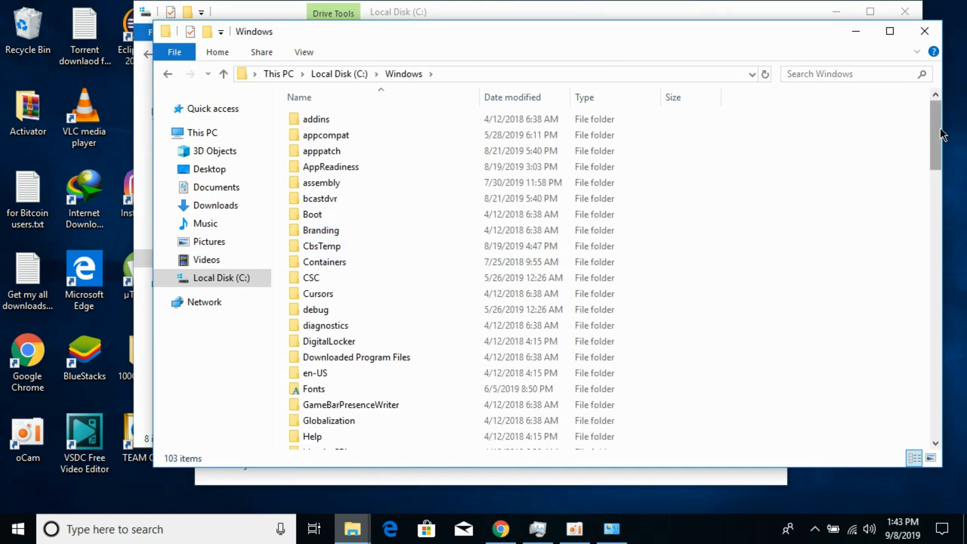
pyautogui.scroll(-3)
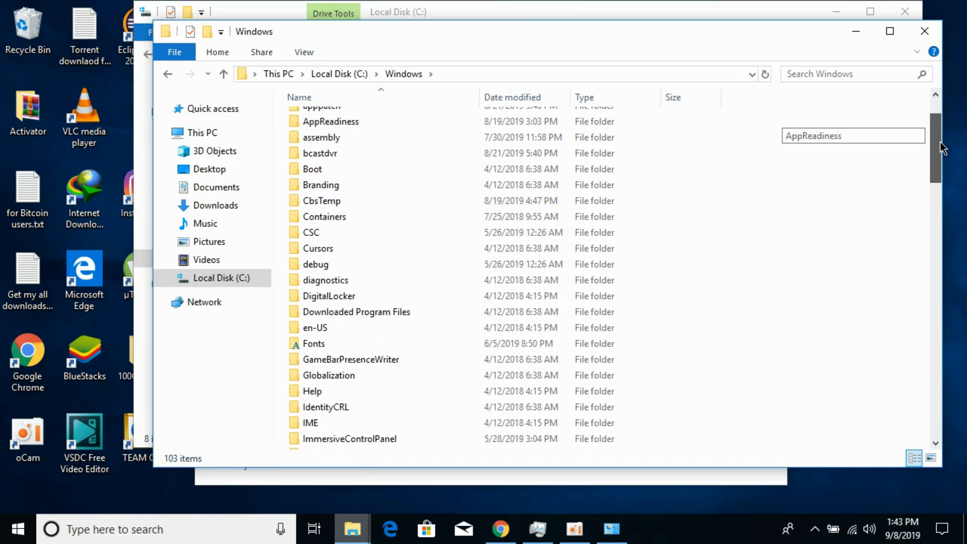
pyautogui.scroll(-3)
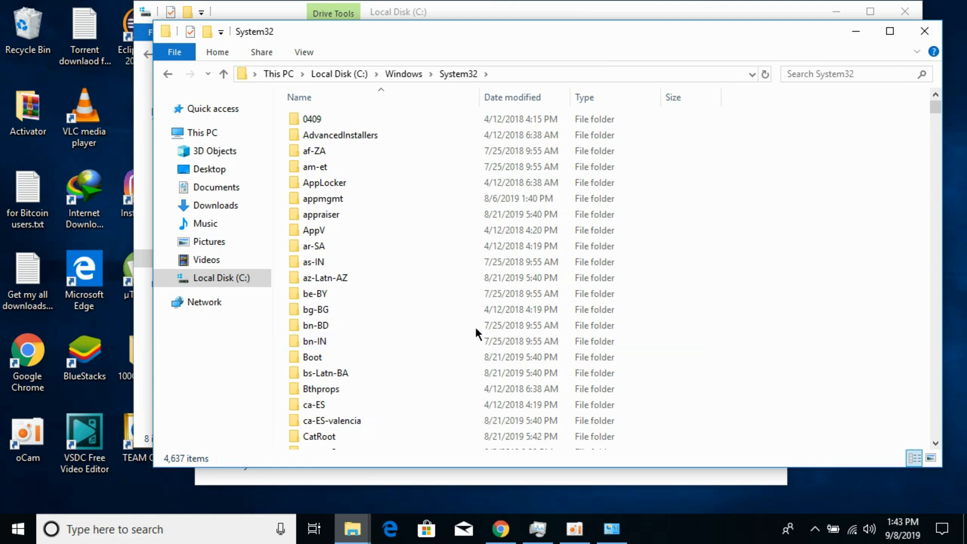
pyautogui.moveTo(816, 209)
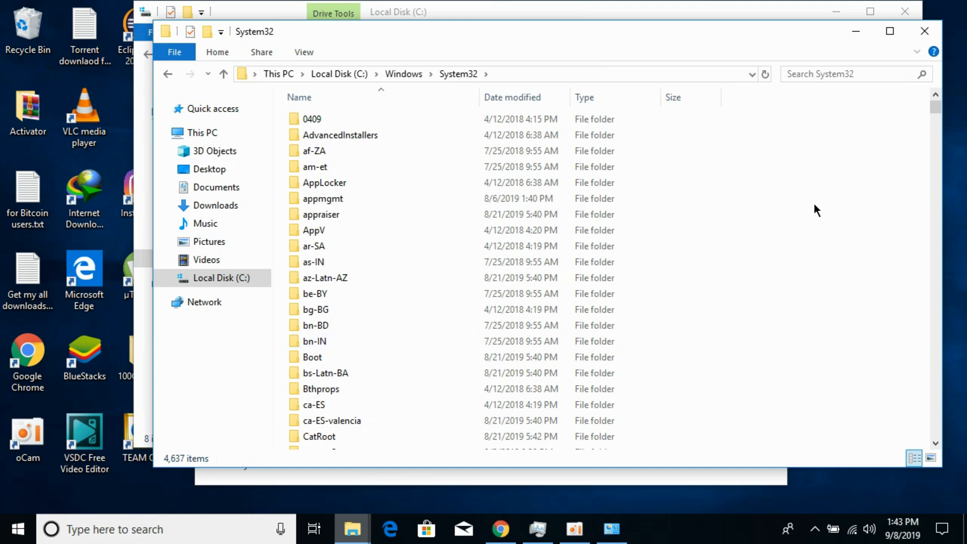
pyautogui.moveTo(843, 297)
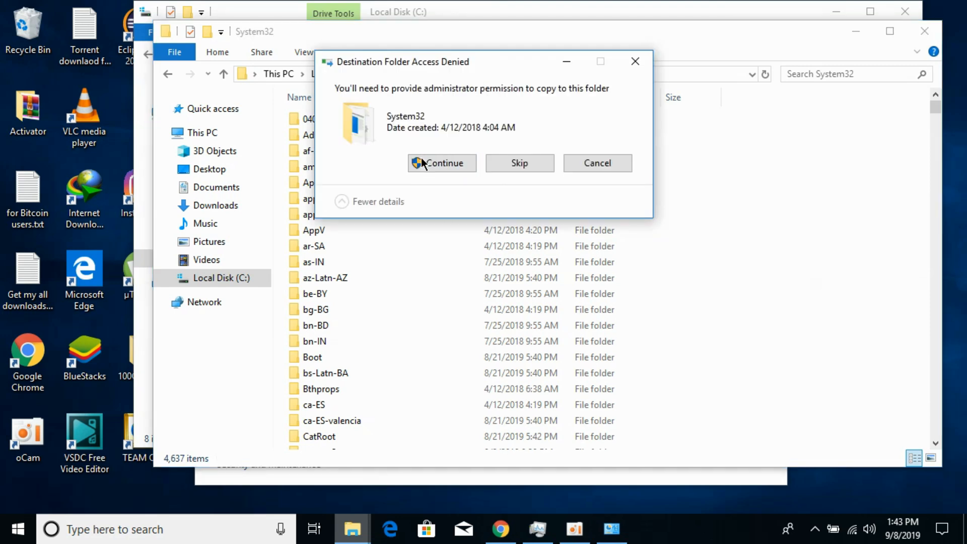
# Grant administrator permission so the DLL copies into System32.
pyautogui.click(441, 162)
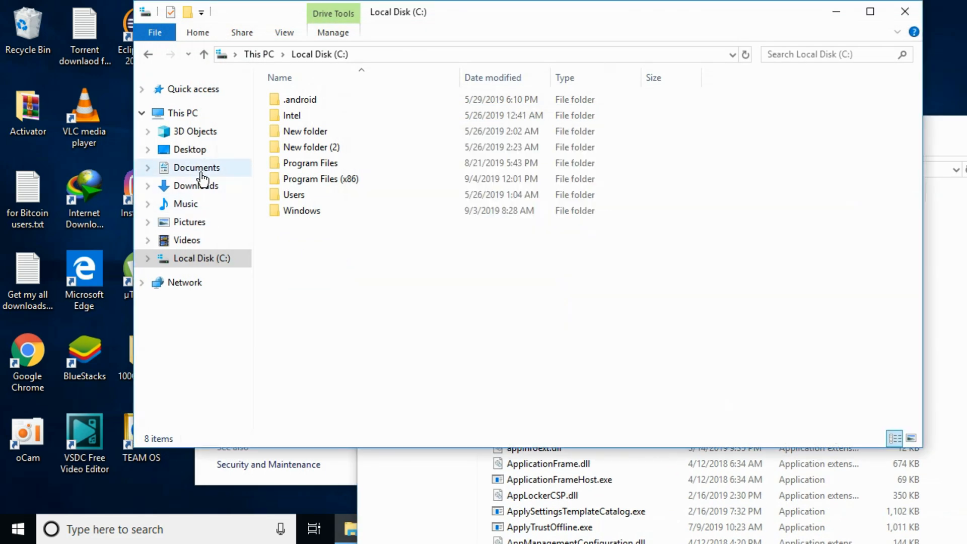
# Return to the extracted libraryloader folder under Downloads\Compressed and copy the DLL again.
pyautogui.click(195, 185)
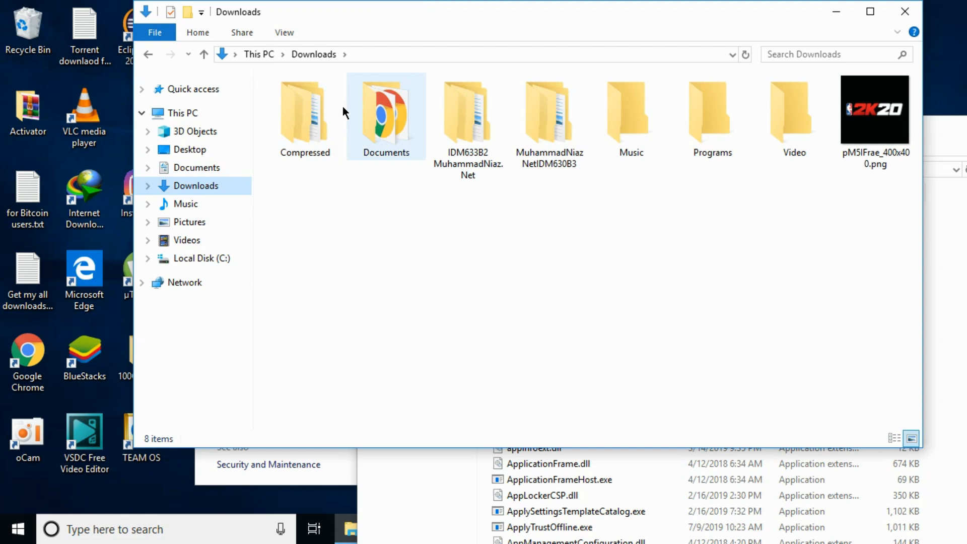
pyautogui.doubleClick(305, 114)
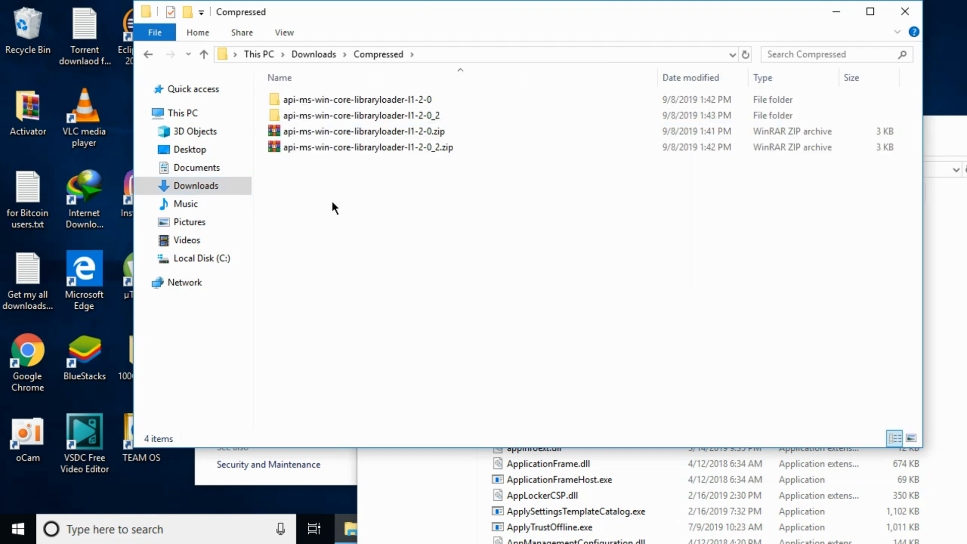
pyautogui.doubleClick(356, 99)
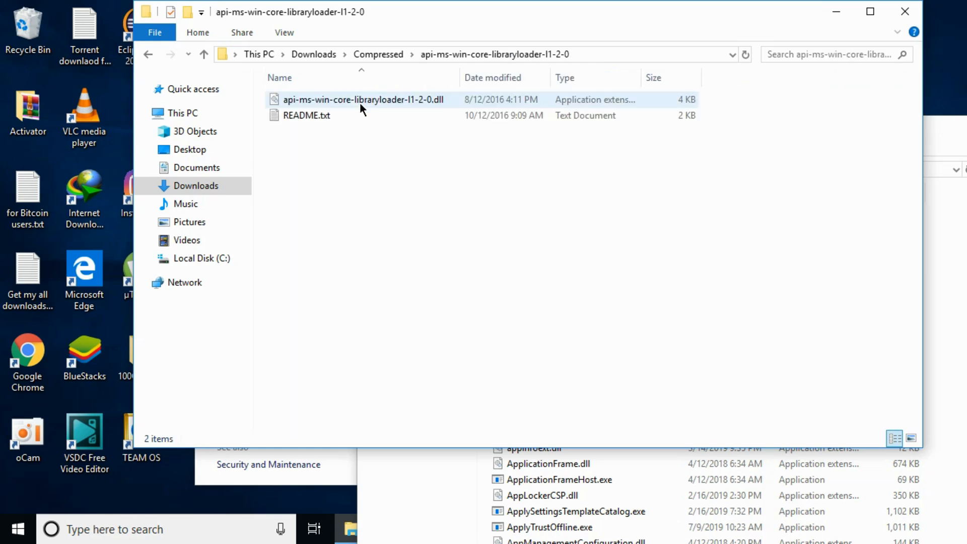
pyautogui.rightClick(363, 99)
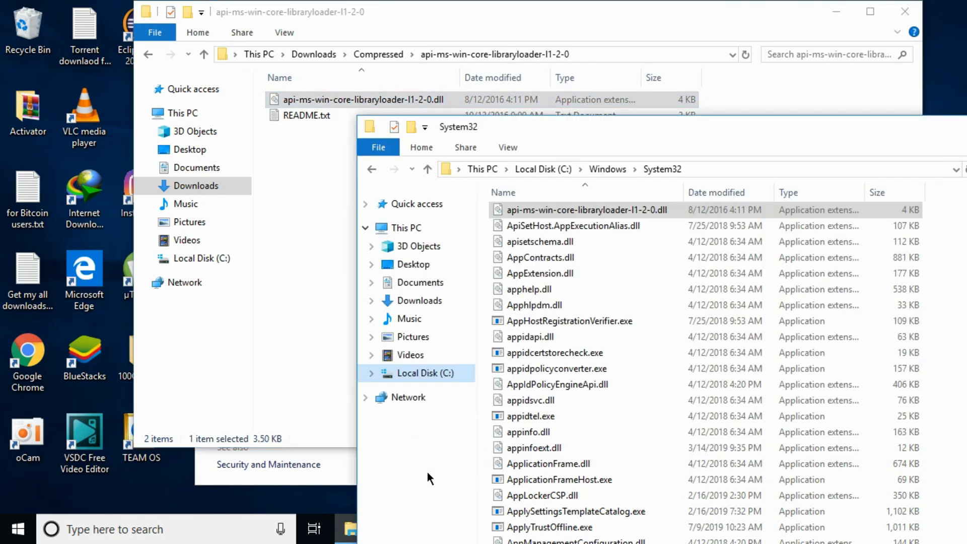
pyautogui.click(371, 169)
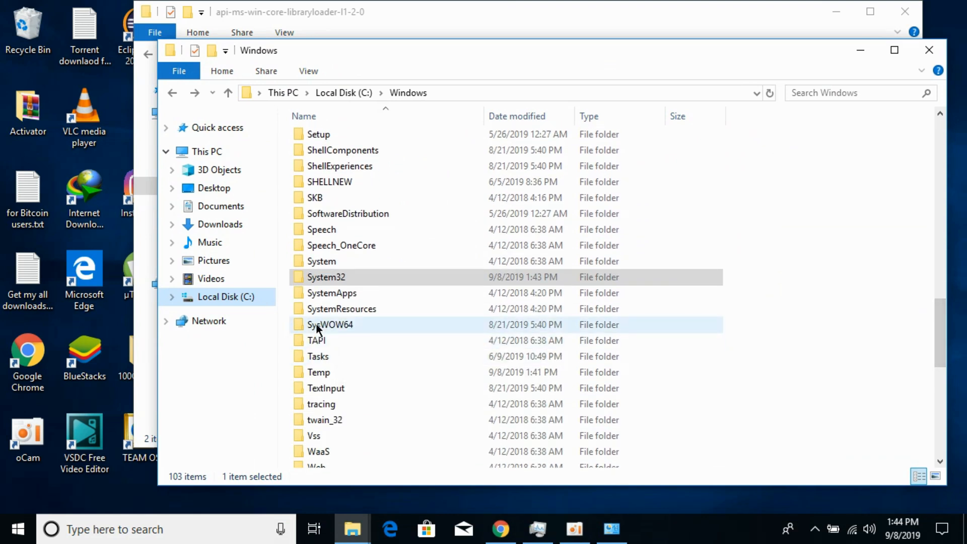
# Paste the DLL into C:\Windows\SysWOW64 with administrator permission and go back.
pyautogui.doubleClick(330, 324)
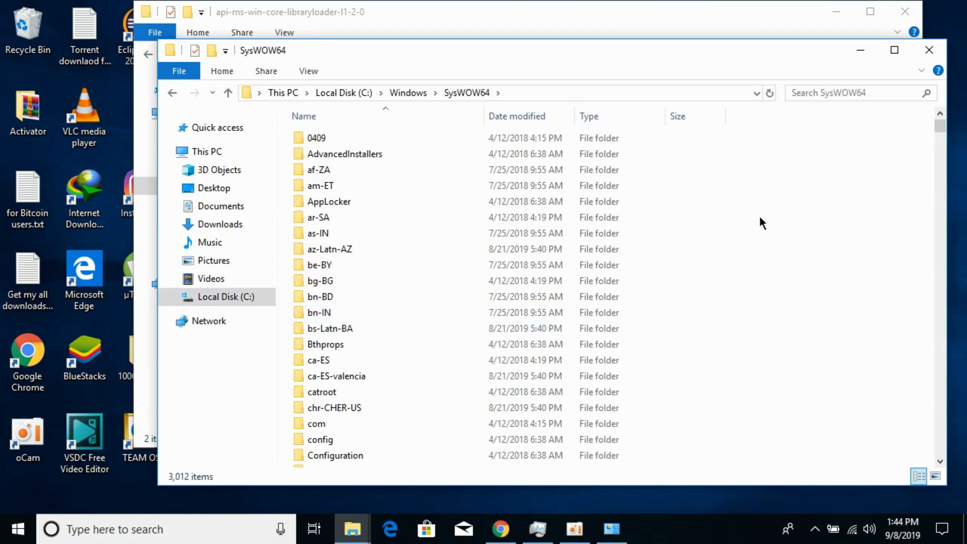
pyautogui.rightClick(758, 222)
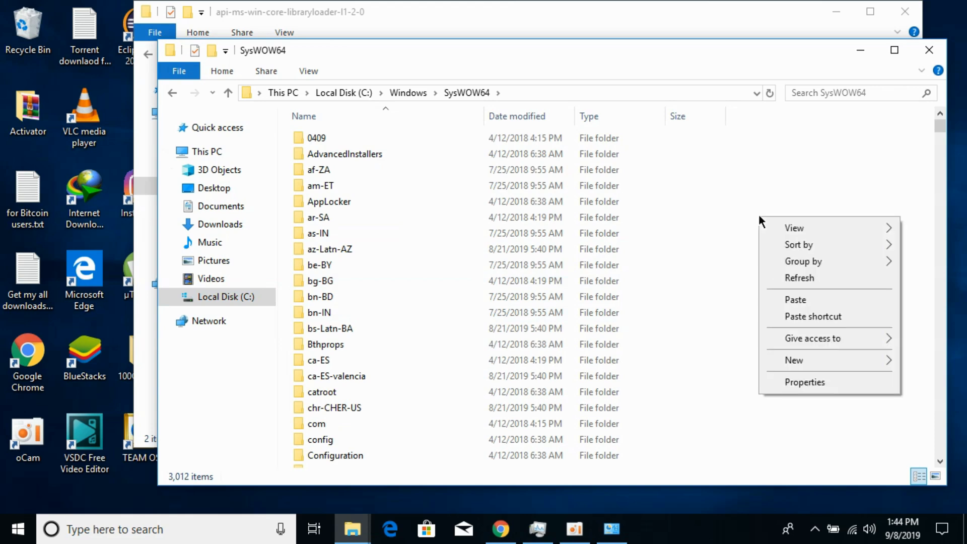
pyautogui.click(795, 300)
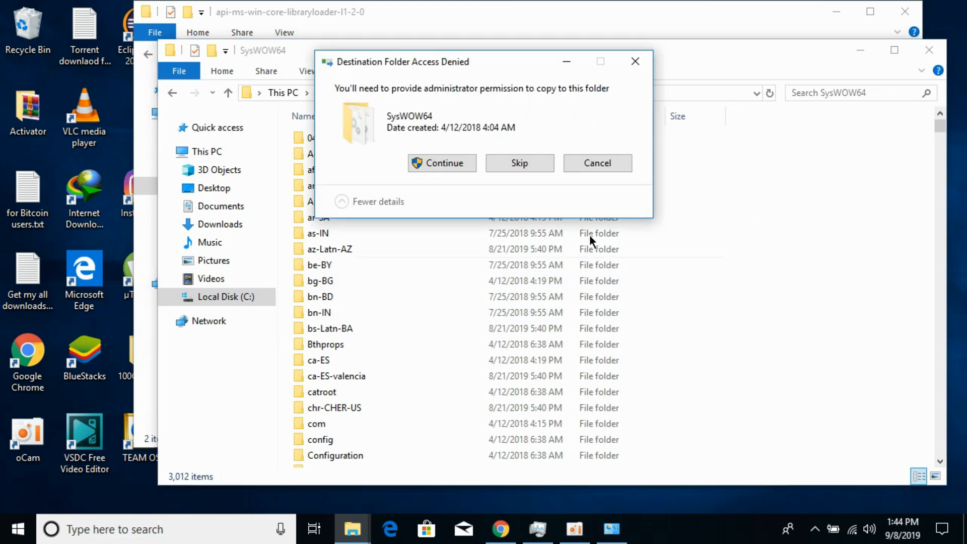
pyautogui.click(441, 163)
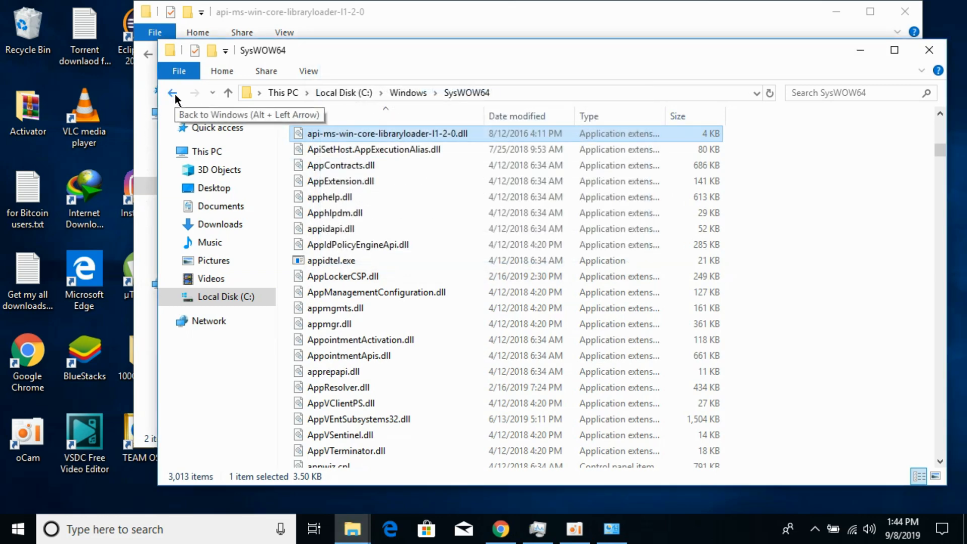
pyautogui.click(173, 93)
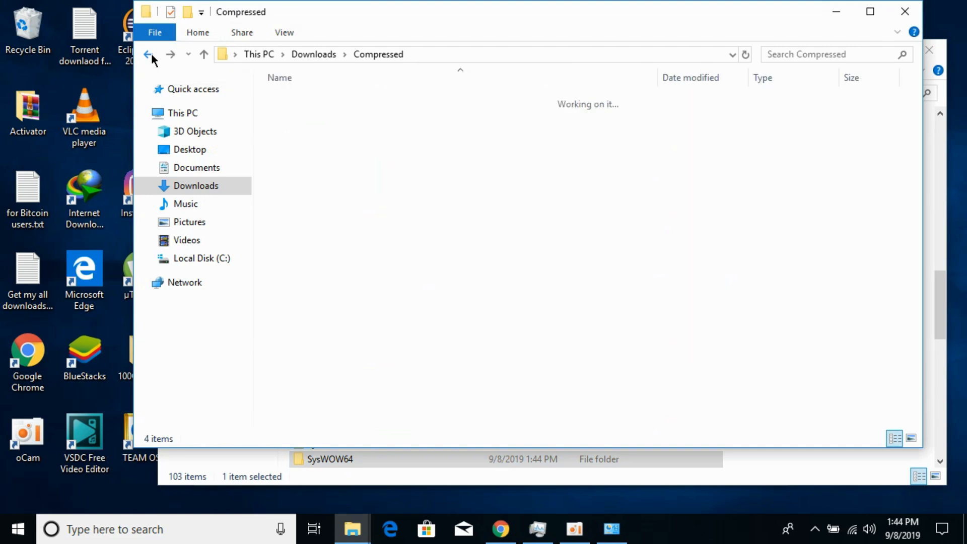
# Copy the DLL from the extracted api-ms-win-core-libraryloader-l1-2-0_2 folder in Compressed.
pyautogui.click(148, 55)
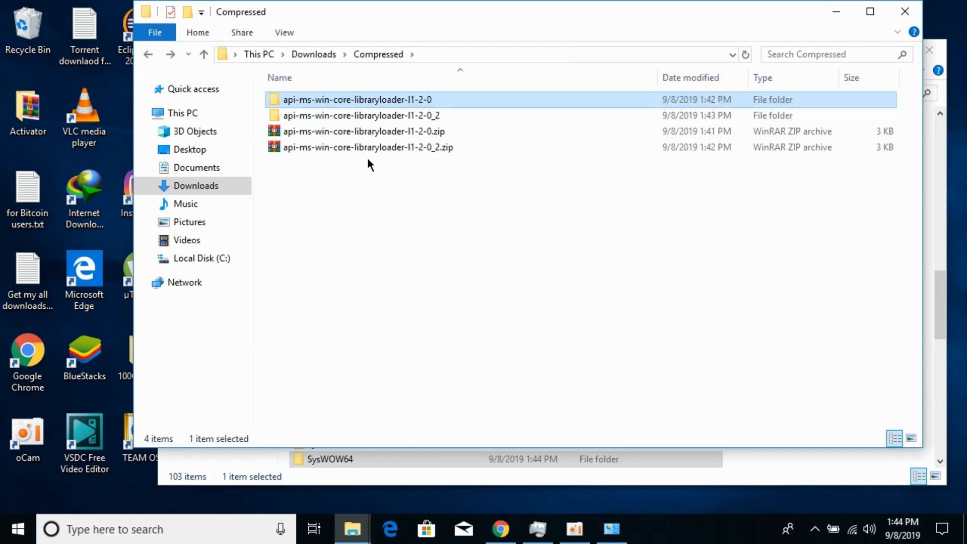
pyautogui.doubleClick(360, 115)
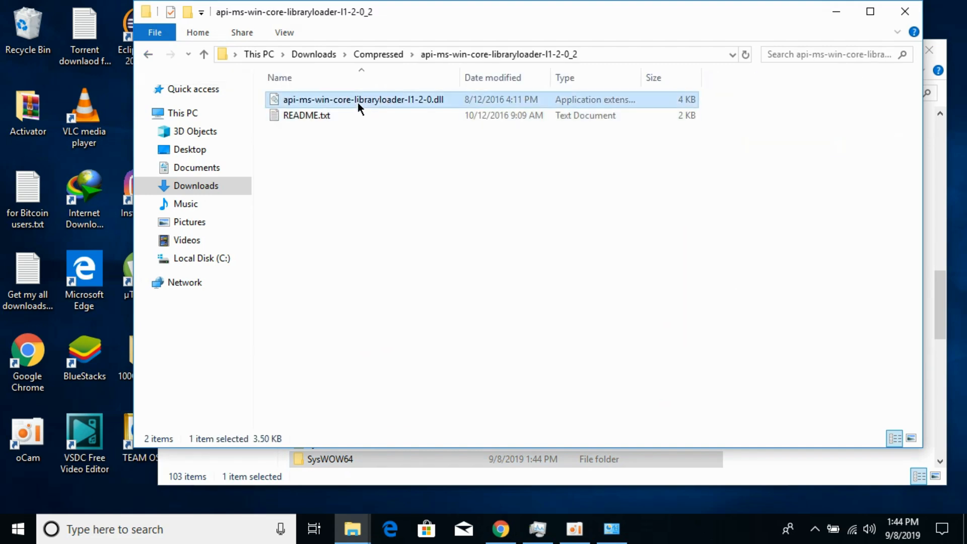
pyautogui.rightClick(363, 99)
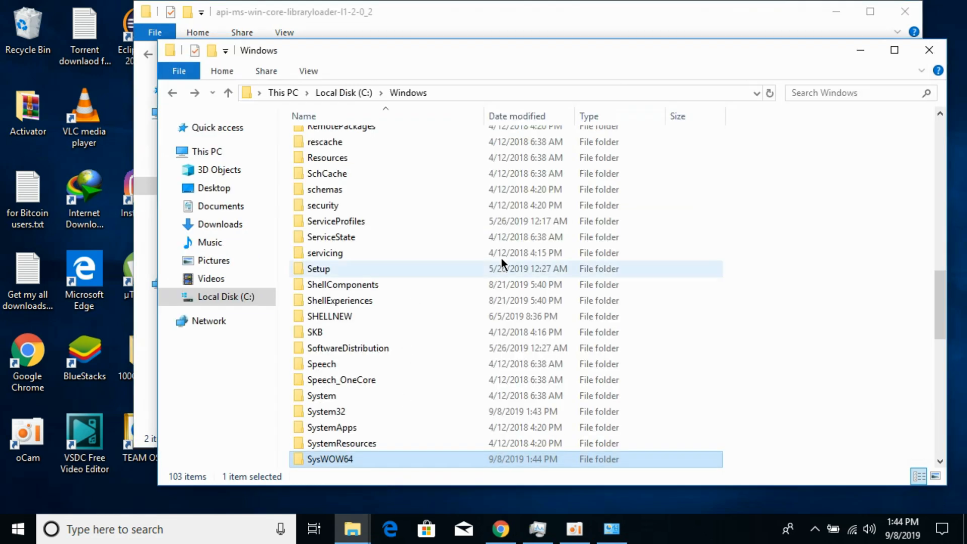
# Paste the DLL into C:\Windows\System32, replacing the existing file.
pyautogui.click(325, 412)
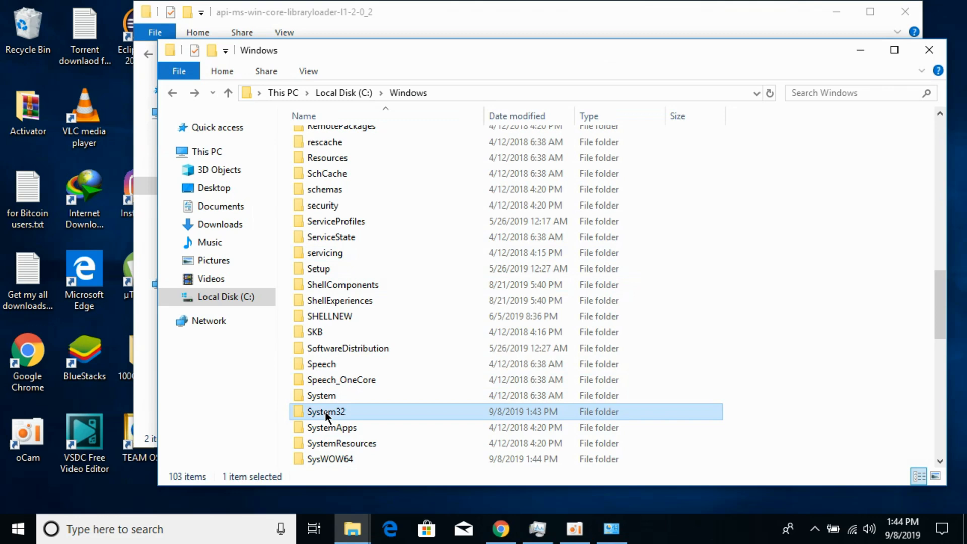
pyautogui.doubleClick(326, 411)
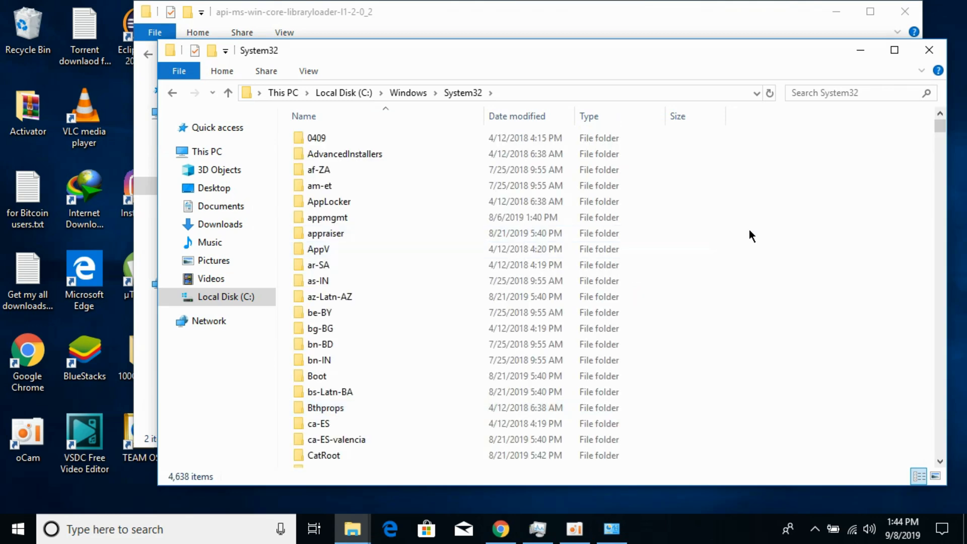
pyautogui.rightClick(751, 236)
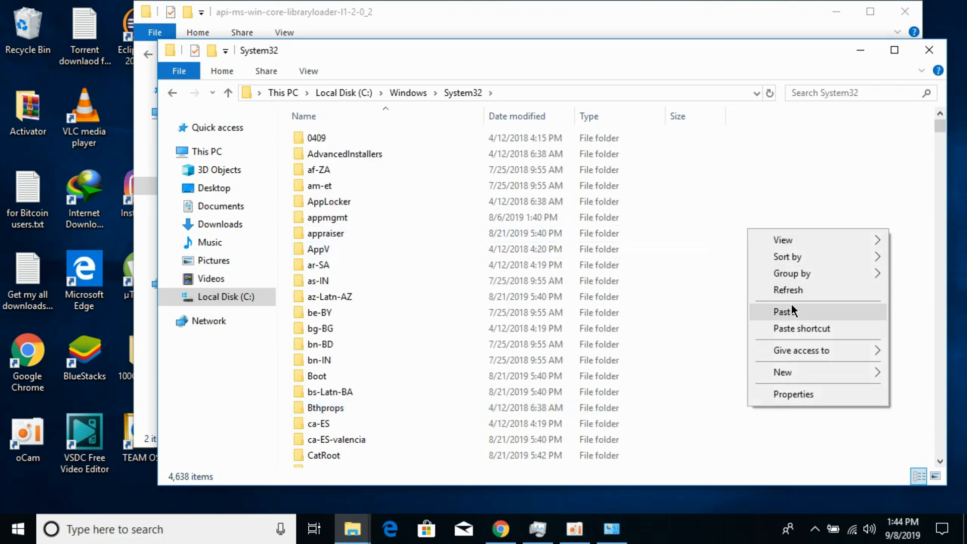
pyautogui.click(783, 311)
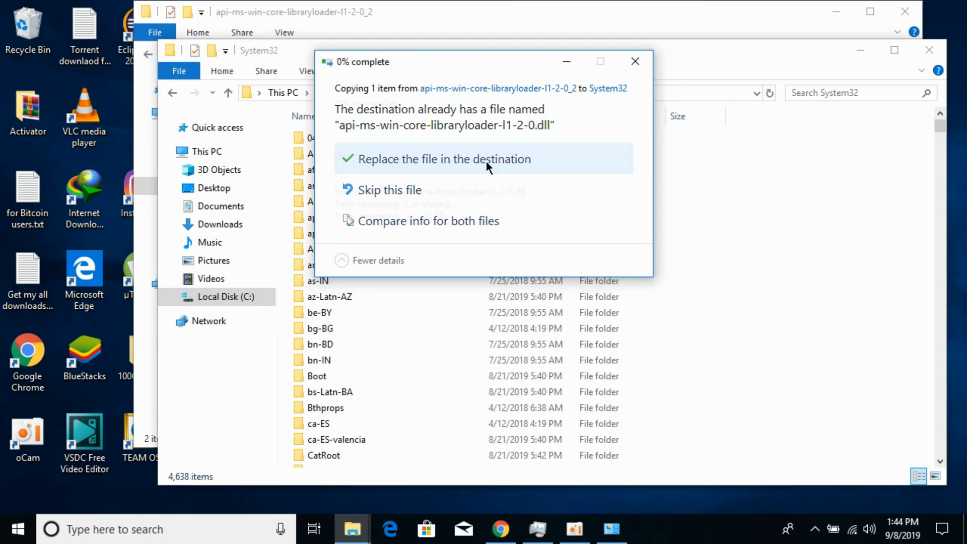
pyautogui.click(445, 159)
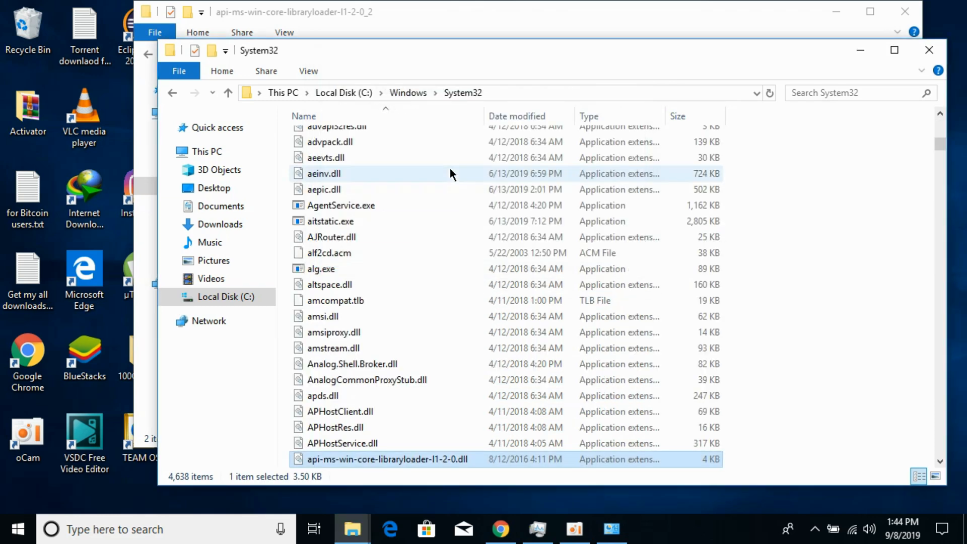
pyautogui.moveTo(450, 173)
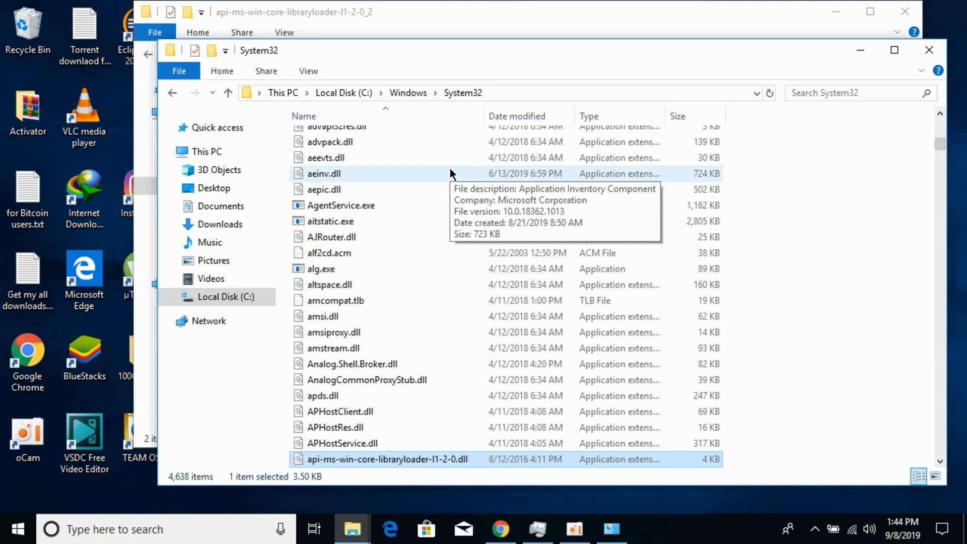